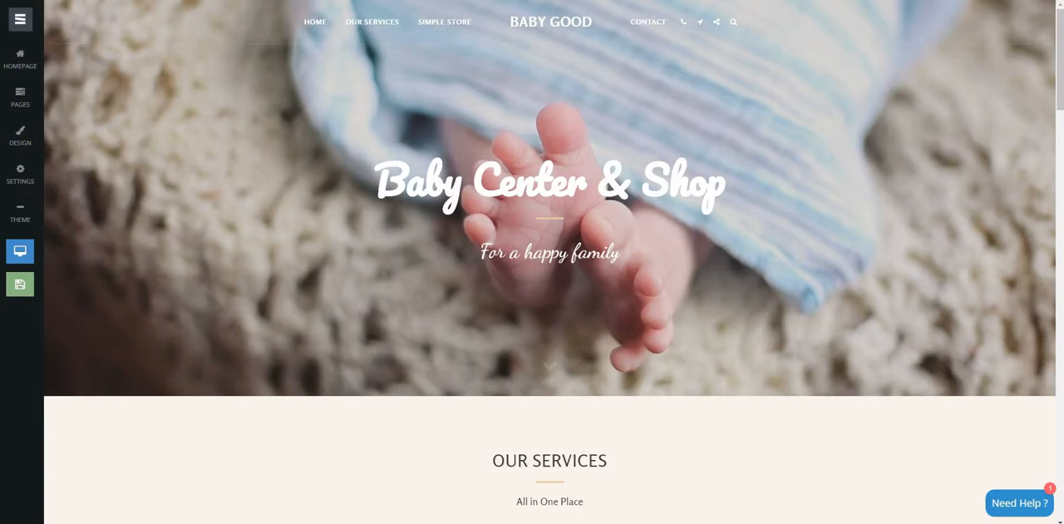
- Show the site's page list and start editing the Our Services page
left_click(20, 97)
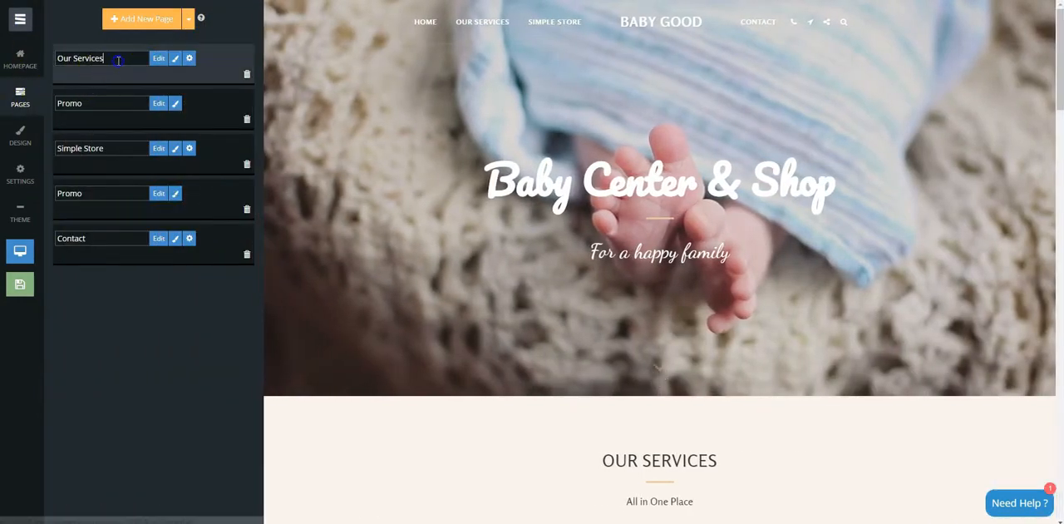
left_click(158, 59)
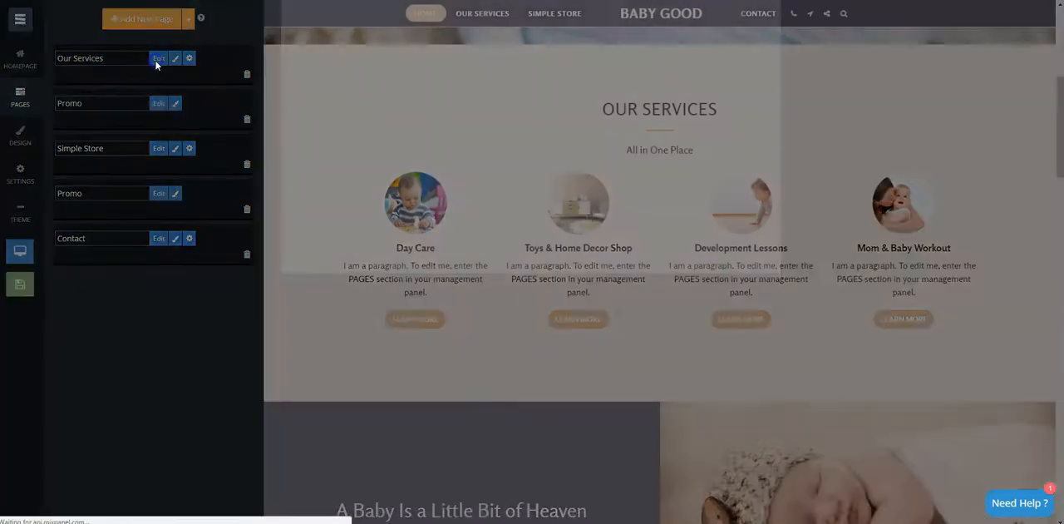
- Edit the Day Care item and insert a file over 'I am a paragraph' in its long description
left_click(158, 57)
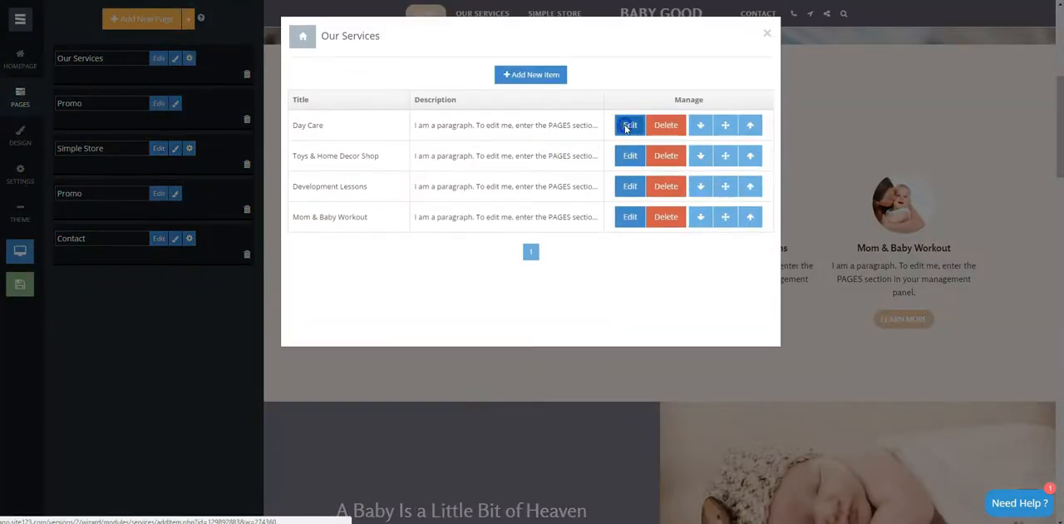
left_click(629, 125)
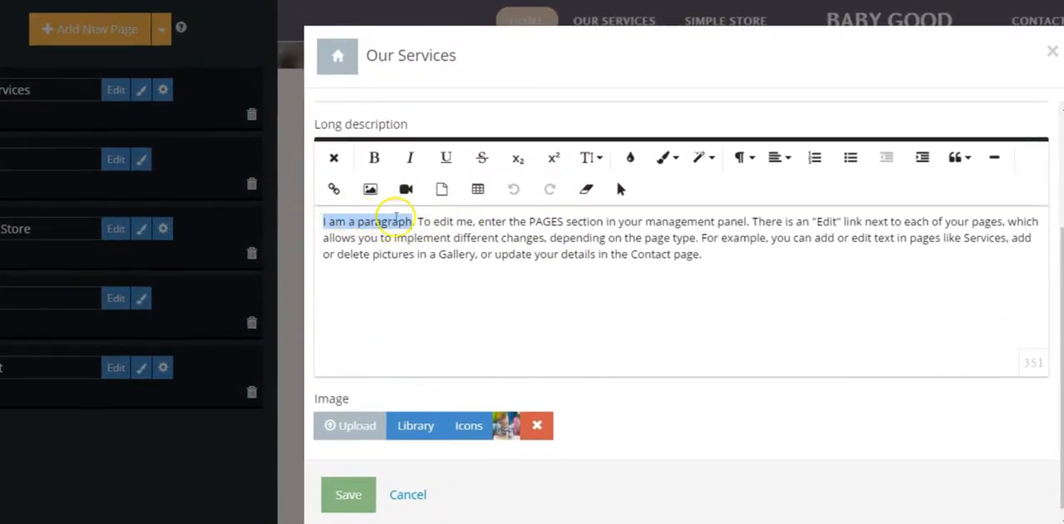
left_click(442, 188)
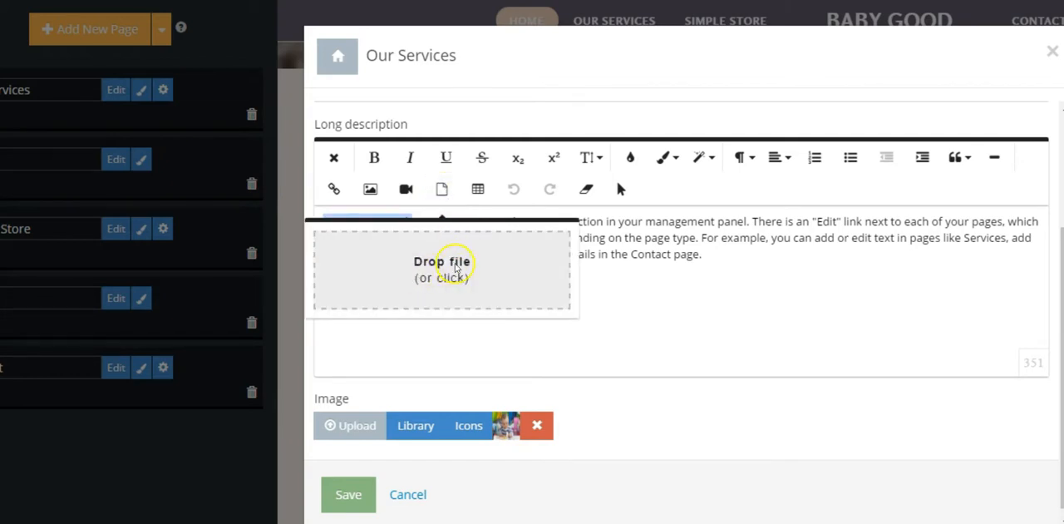
- Upload File.pdf from the computer as a link in the Day Care description
left_click(444, 268)
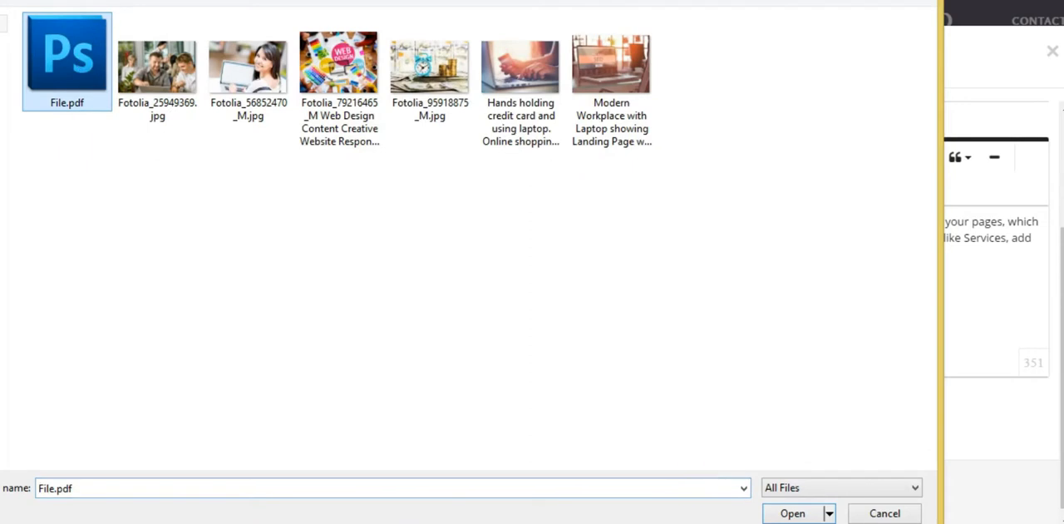
left_click(793, 514)
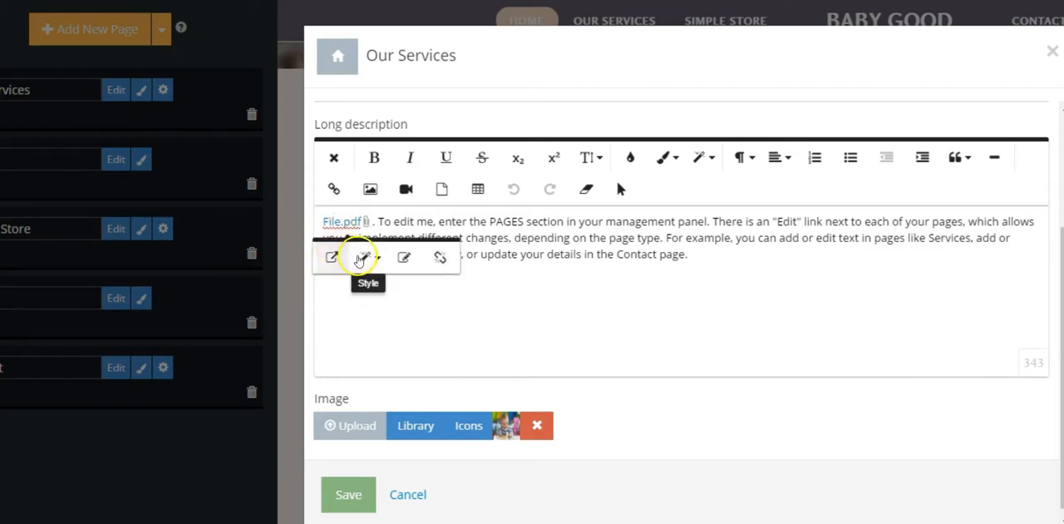
mouse_move(405, 257)
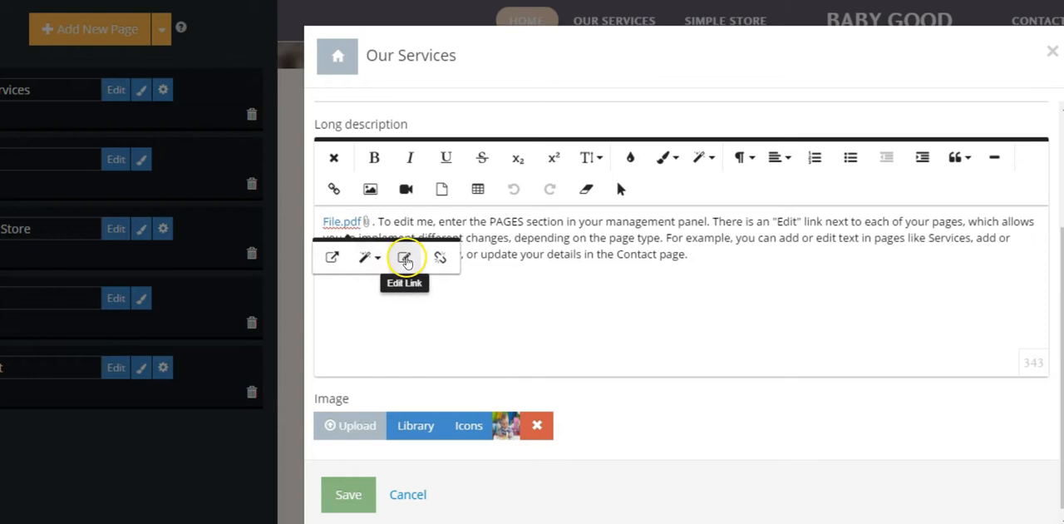
- Edit the File.pdf link to open in a new tab and update it
left_click(404, 257)
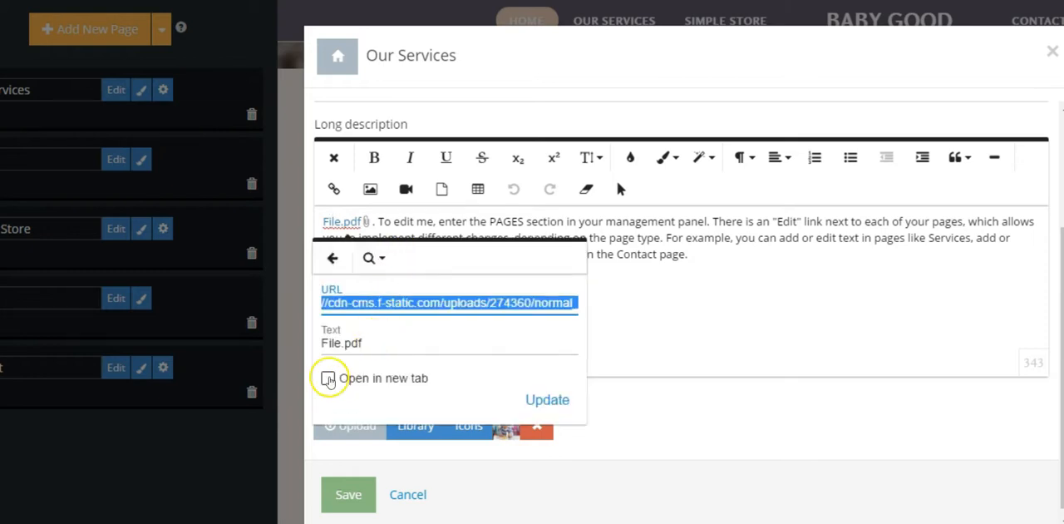
left_click(329, 378)
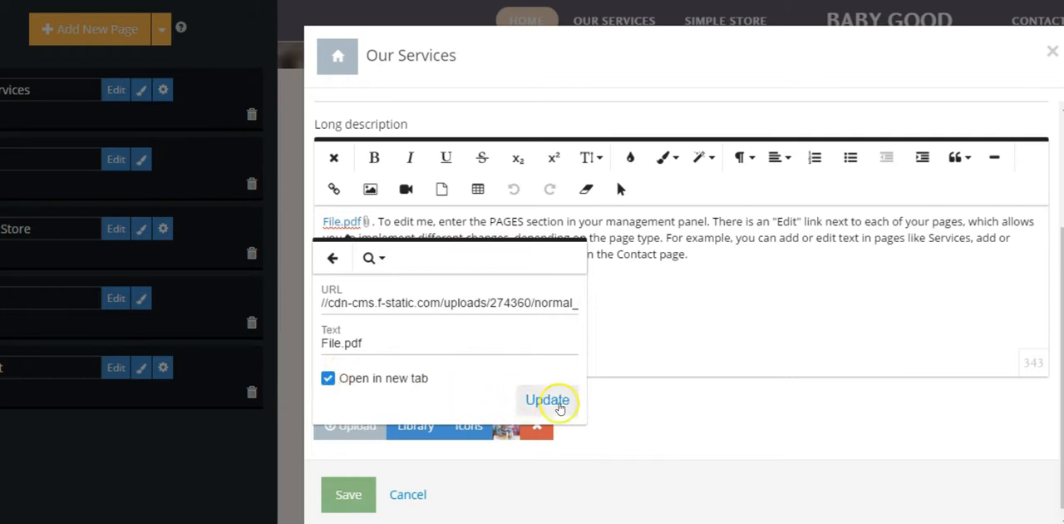
left_click(547, 400)
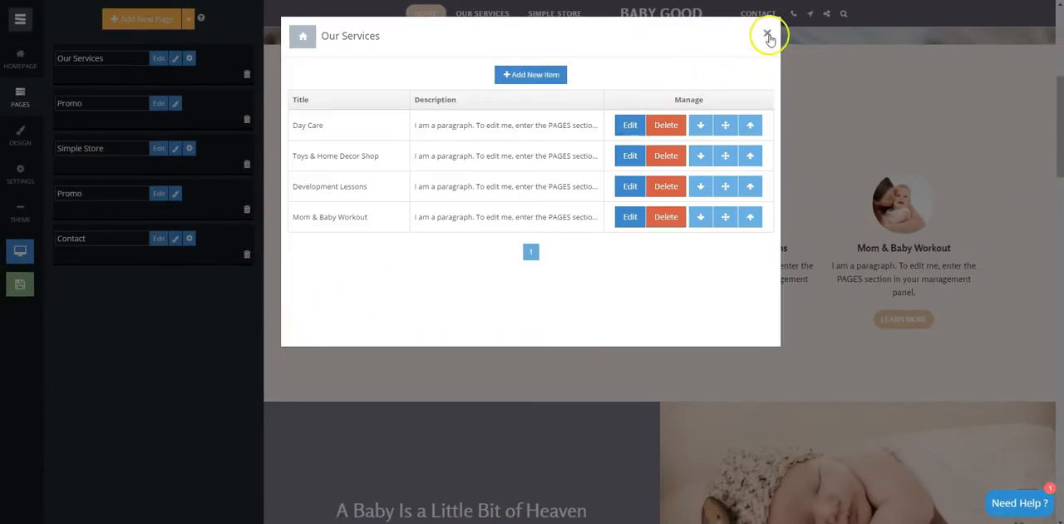
- Close the Our Services dialog and view Day Care's full description via LEARN MORE
left_click(768, 35)
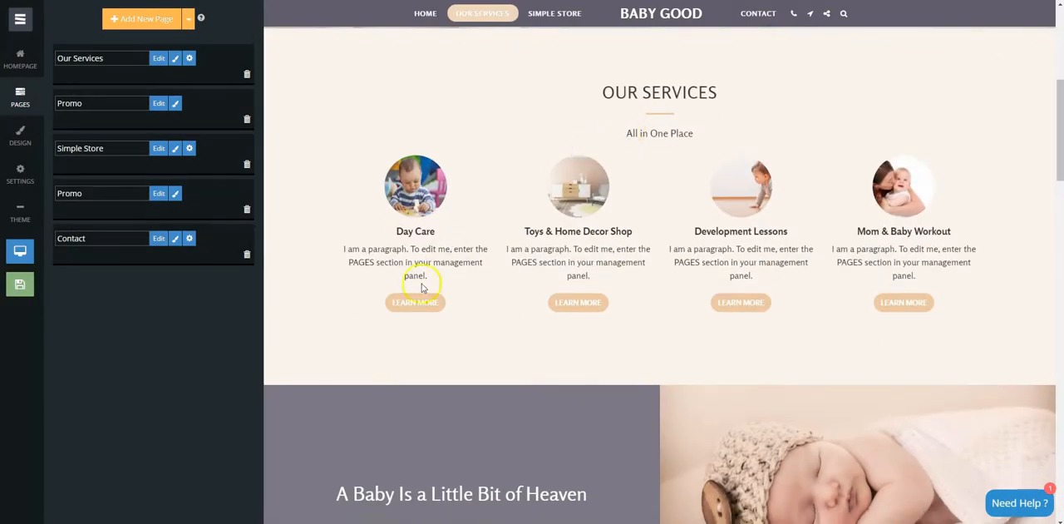
left_click(415, 302)
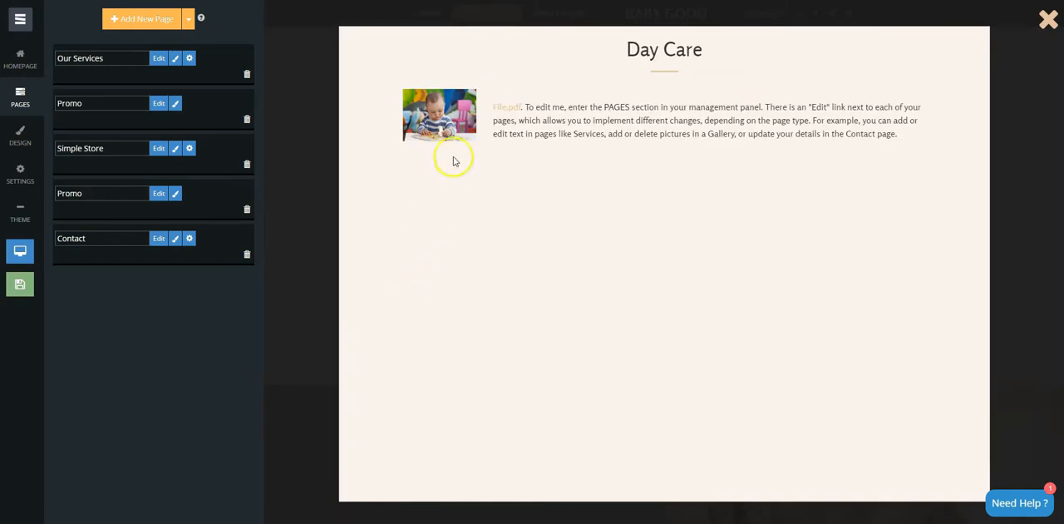